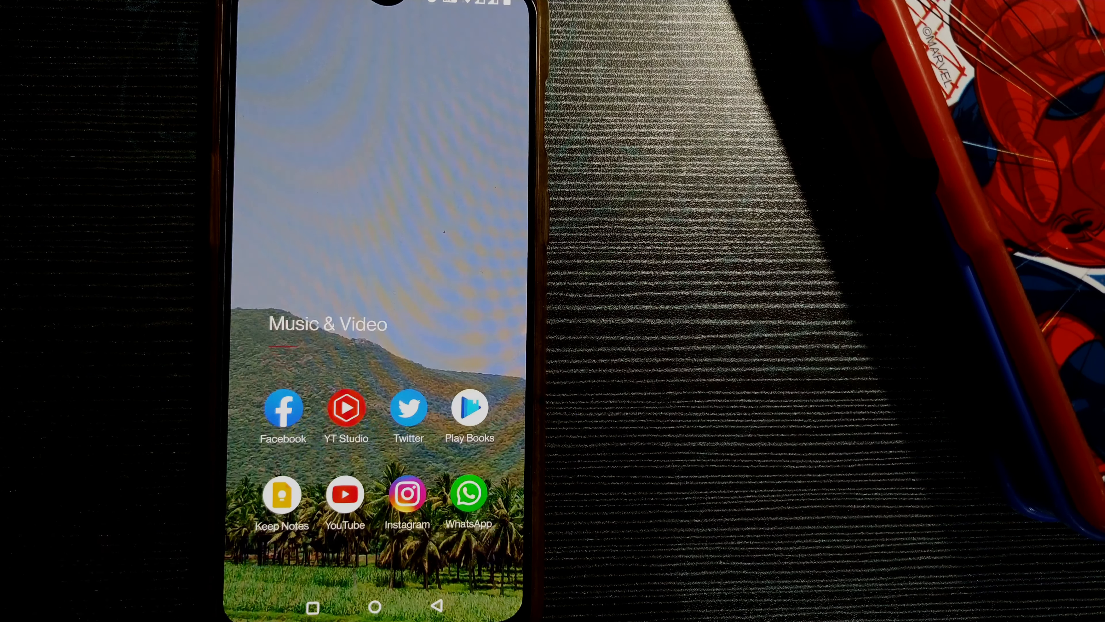
# Launch Facebook from the home screen to reach its main menu of shortcuts.
pyautogui.click(283, 408)
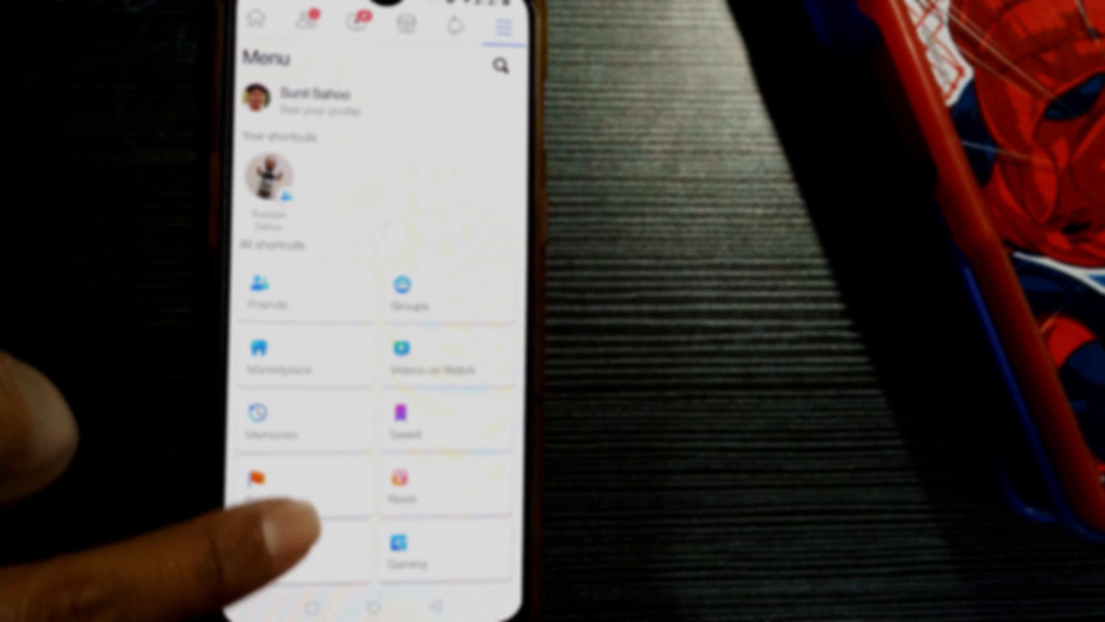
# Expand Settings & Privacy in the menu and go to the Settings & privacy page.
pyautogui.scroll(-3)
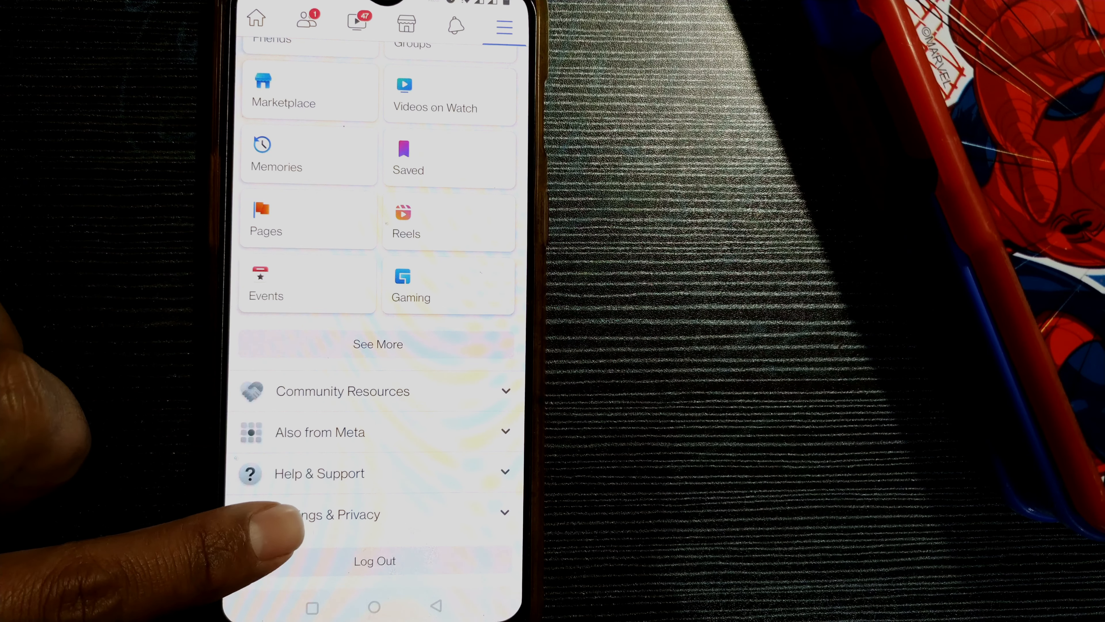
pyautogui.click(330, 514)
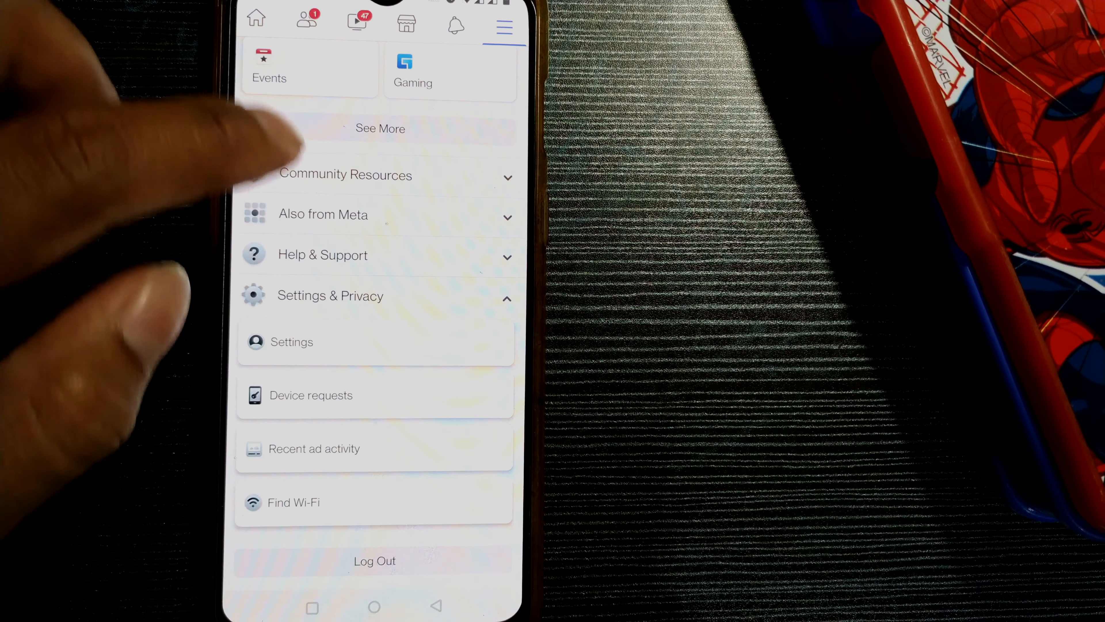
pyautogui.scroll(-3)
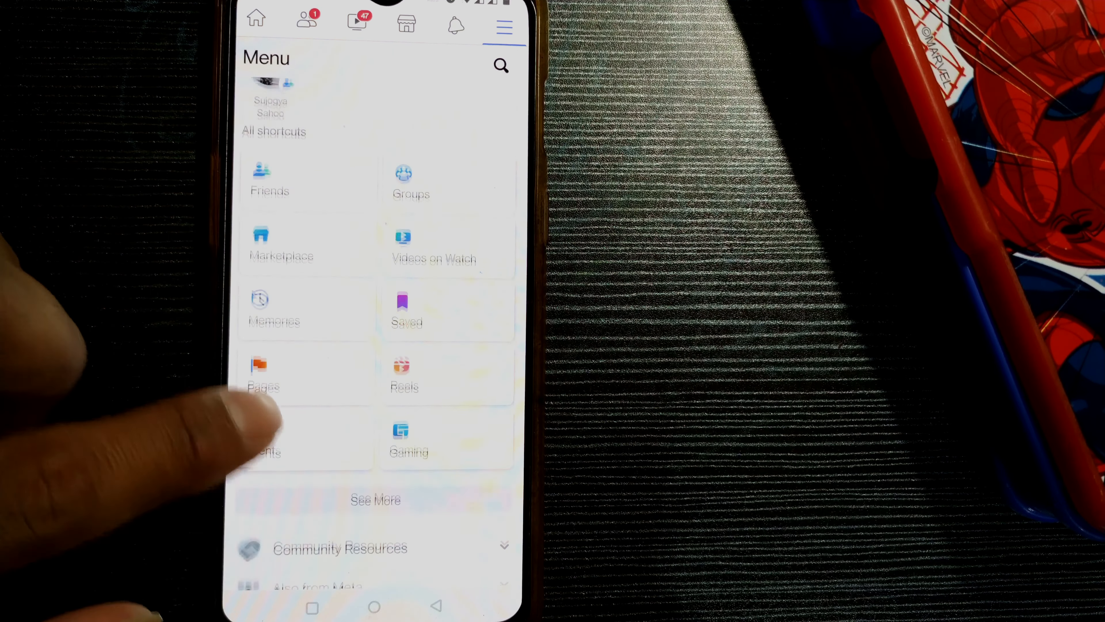
pyautogui.scroll(-3)
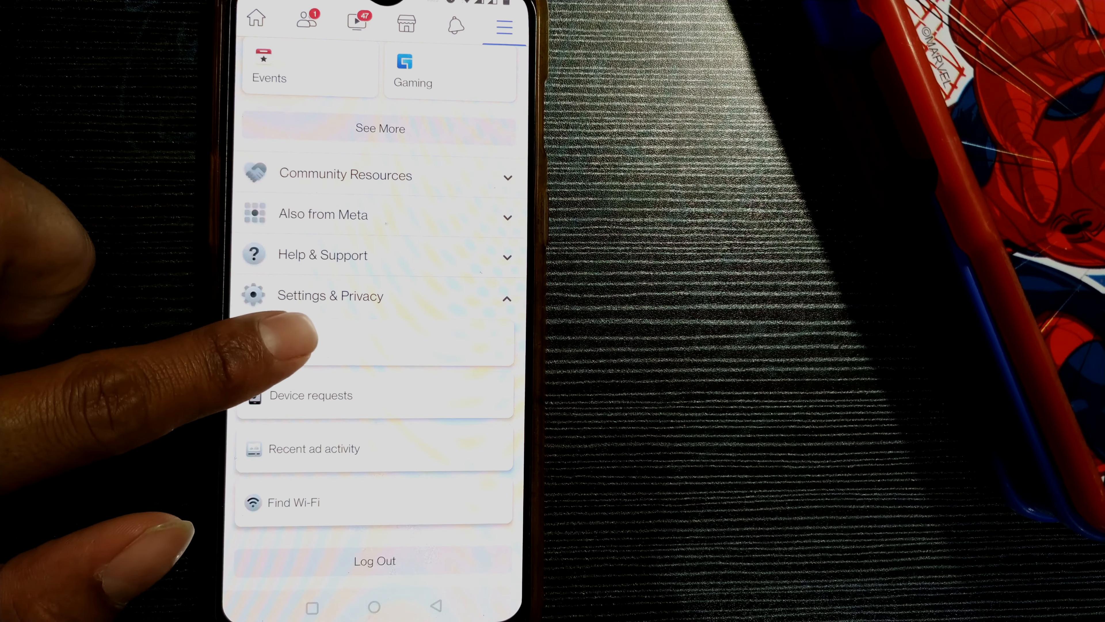
pyautogui.click(330, 295)
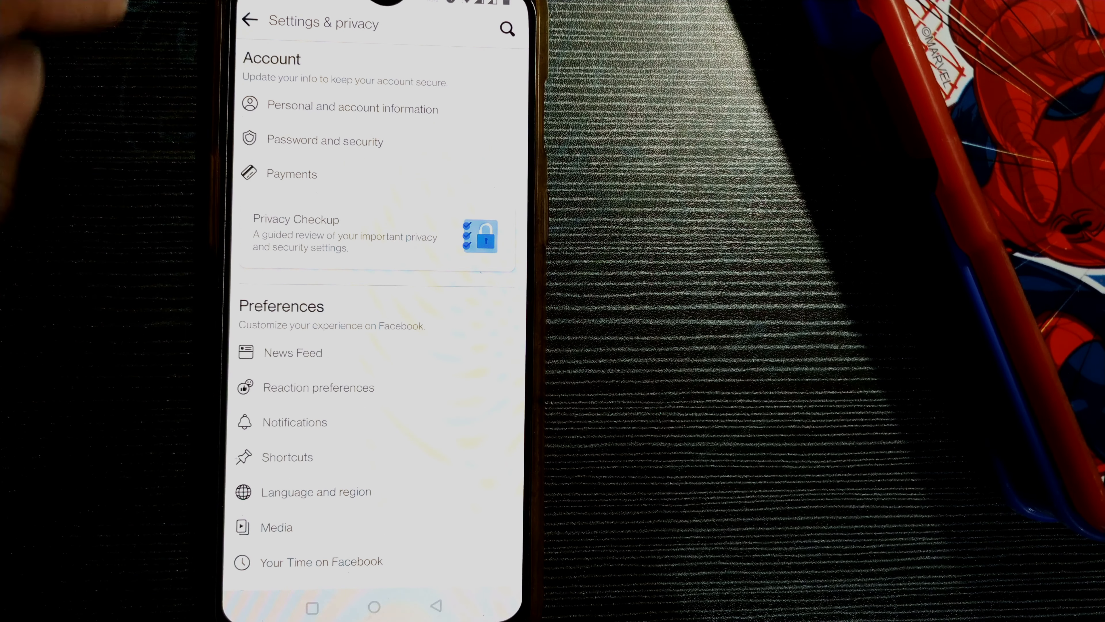
# Navigate from Personal and account information to the Memorialization settings page.
pyautogui.click(350, 109)
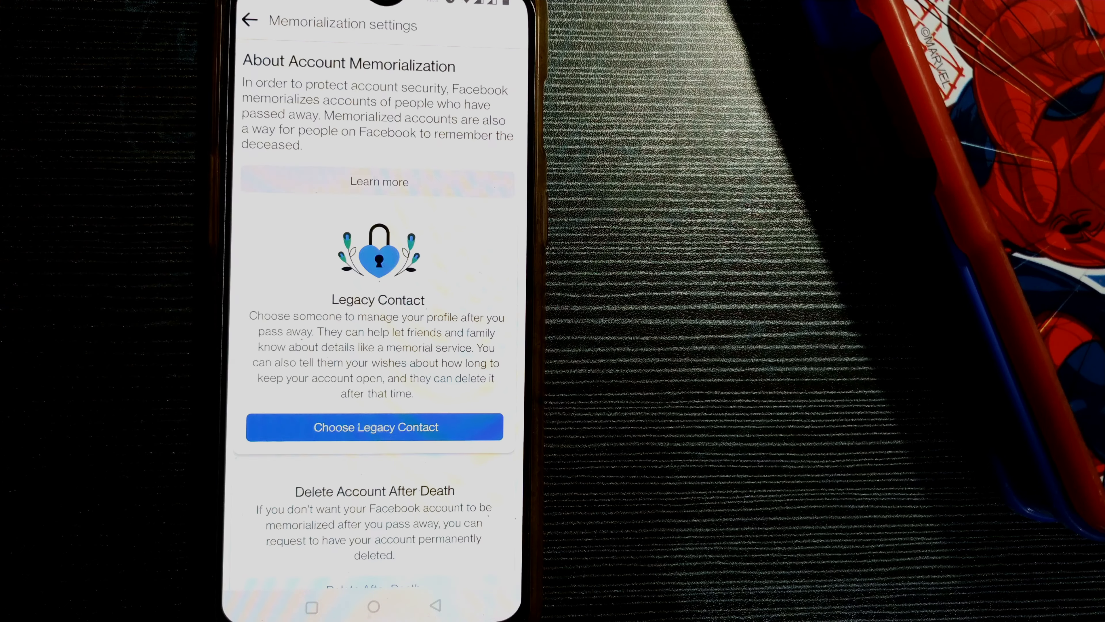
# Review Memorialization settings and return to Account ownership and control.
pyautogui.scroll(-3)
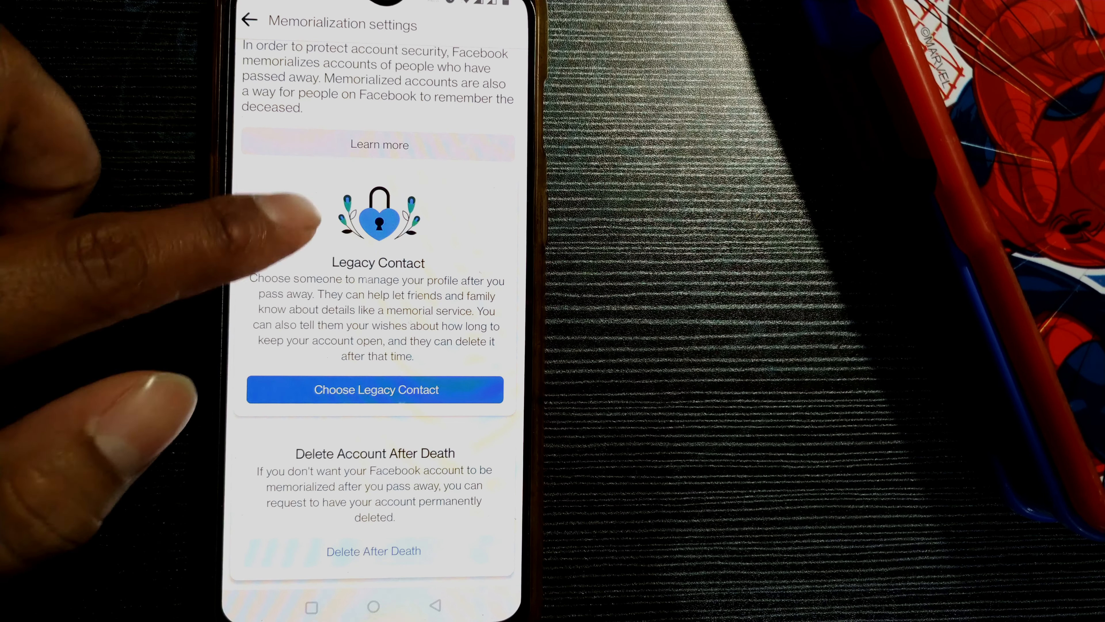
pyautogui.click(248, 20)
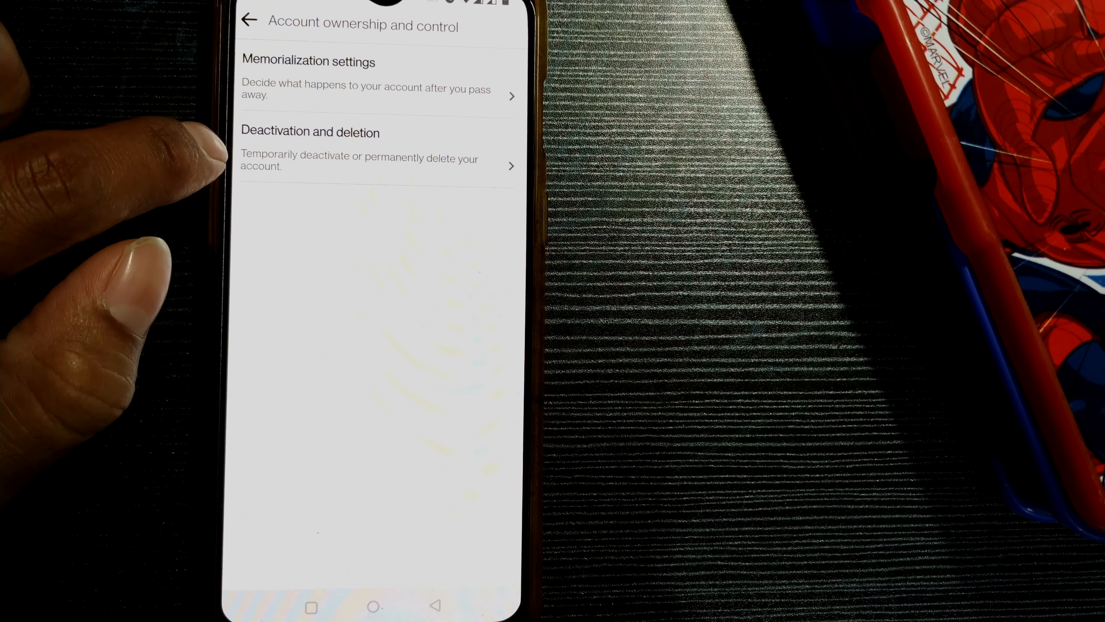
# Enter Deactivation and deletion and choose the temporary Deactivate account option.
pyautogui.click(377, 160)
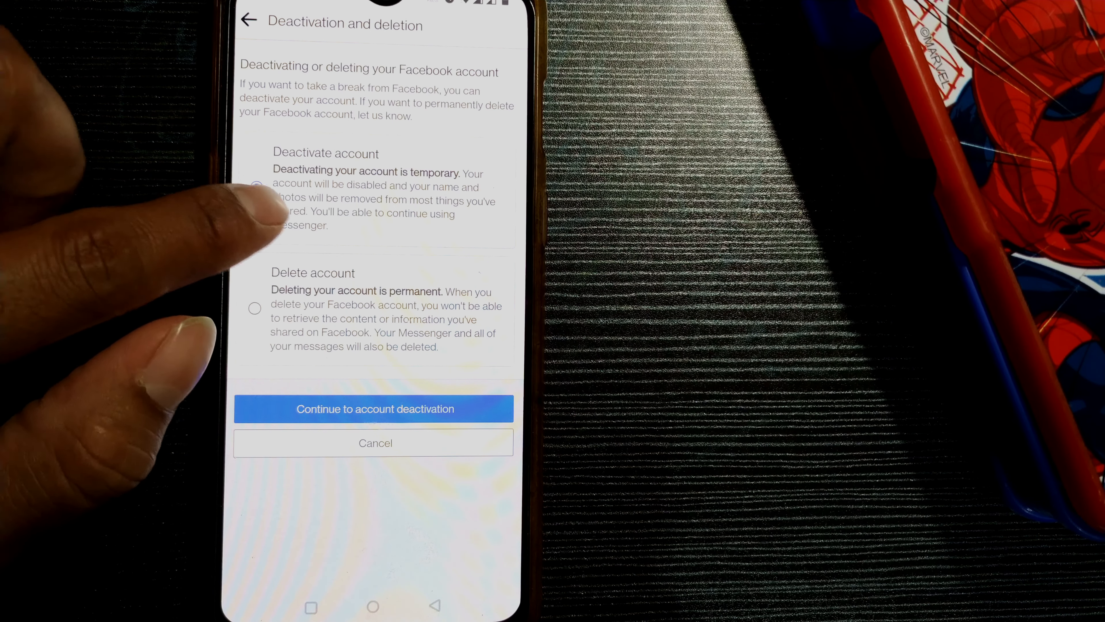
pyautogui.click(254, 186)
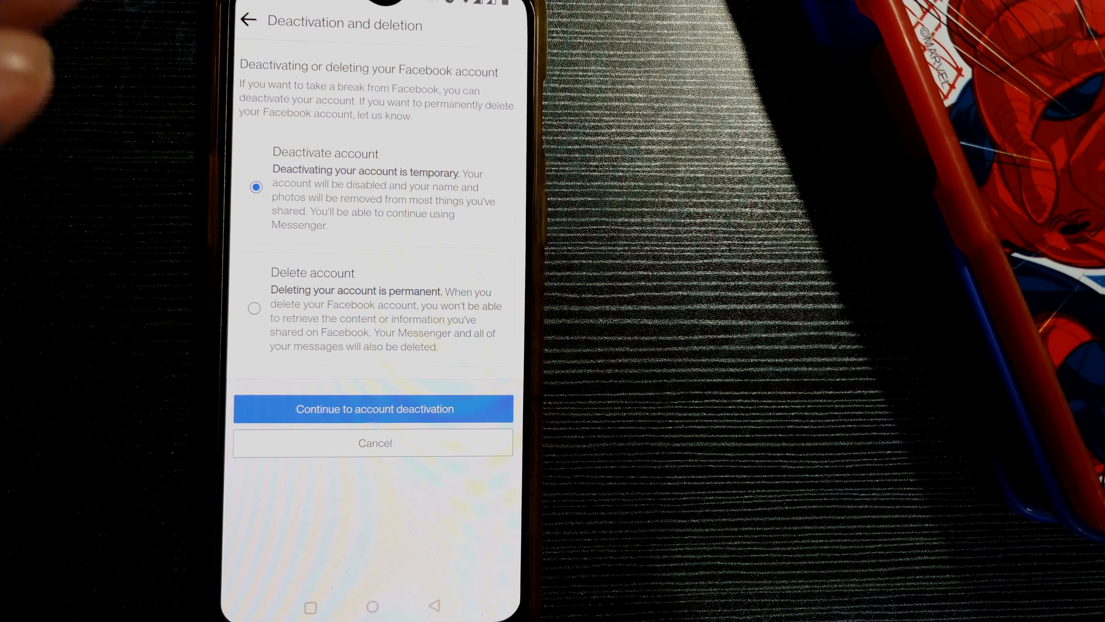
# Switch the choice to permanent Delete account, ready to continue to account deletion.
pyautogui.click(253, 308)
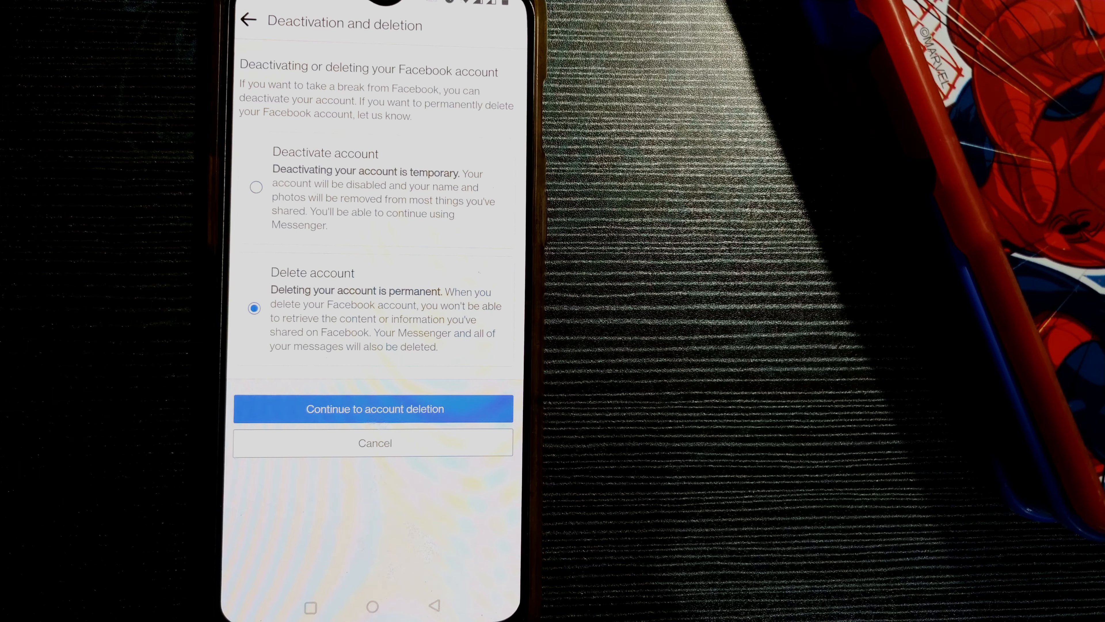